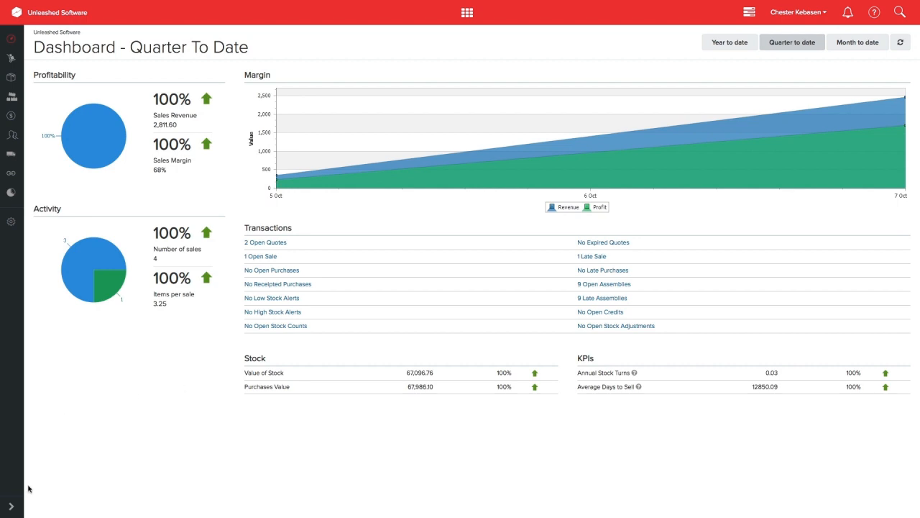
- Expand the side navigation and reveal the Production menu's Bill of Materials options
click(8, 508)
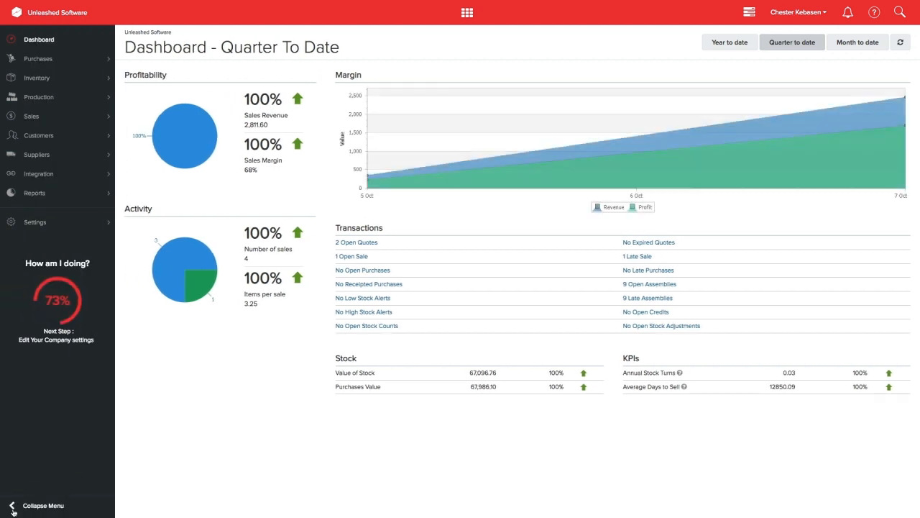
click(38, 98)
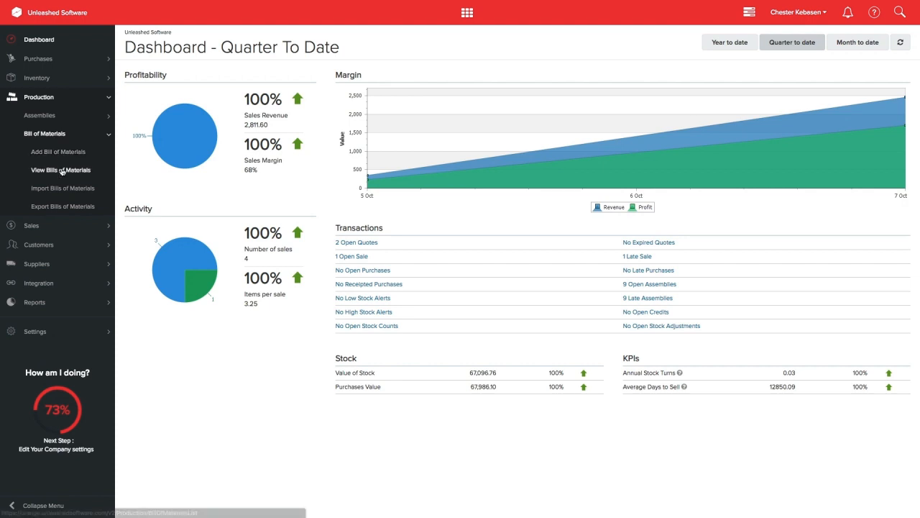
- Filter the Bills of Materials list by bill number 006 to show only BOM-00000006
click(60, 169)
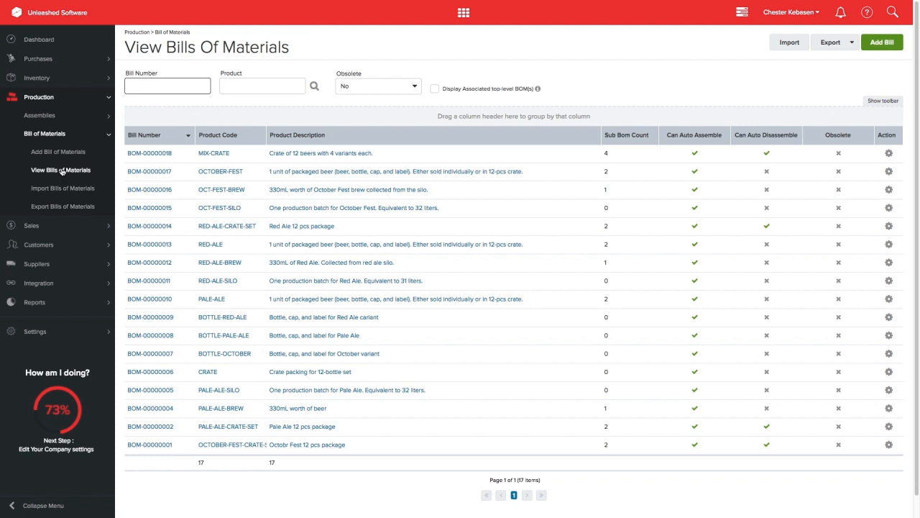
click(167, 87)
text(006)
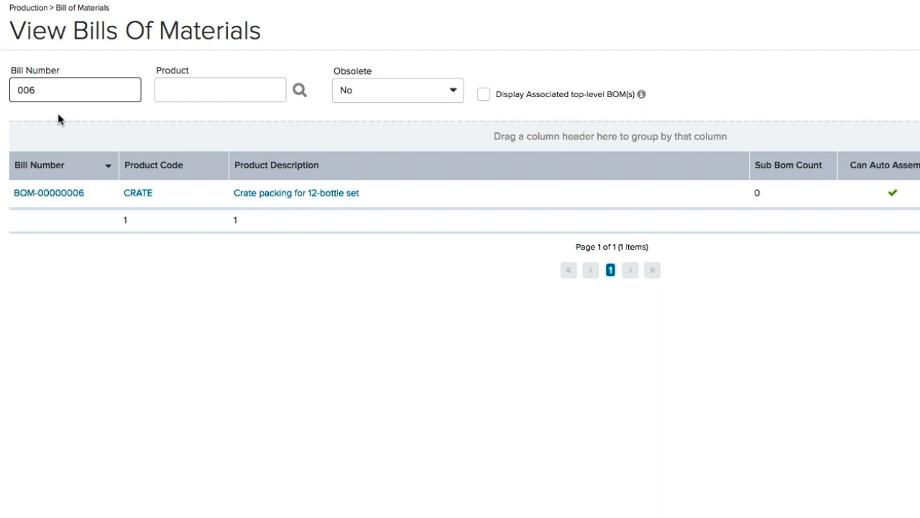
mouse_move(483, 95)
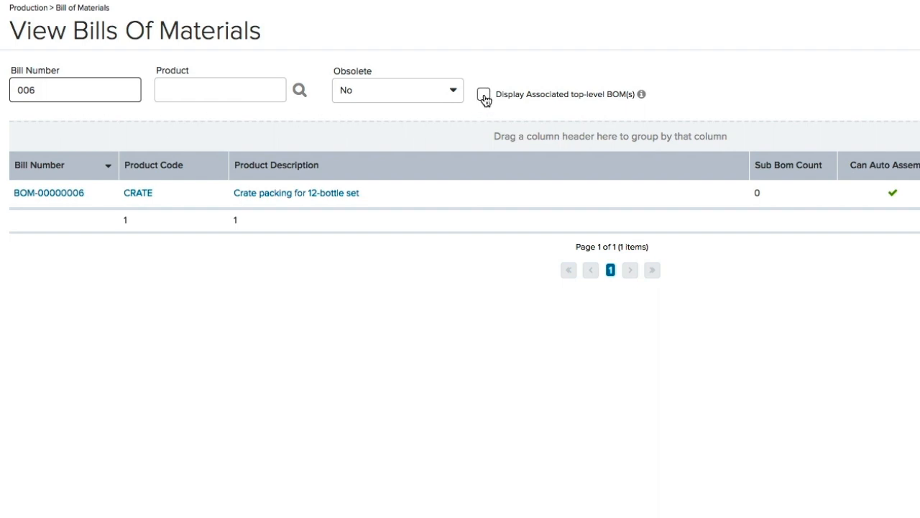
- Show associated top-level BOMs and load BOM-00000018 MIX-CRATE with its four components
click(483, 95)
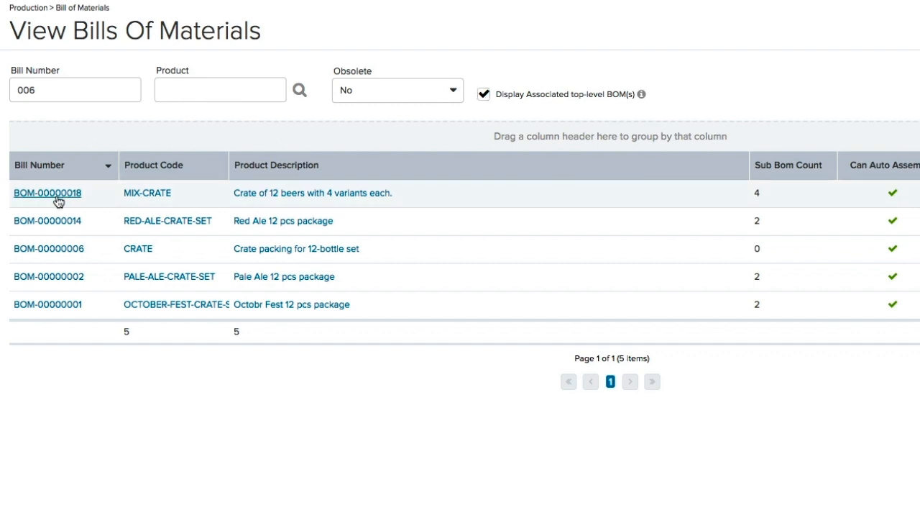
click(47, 192)
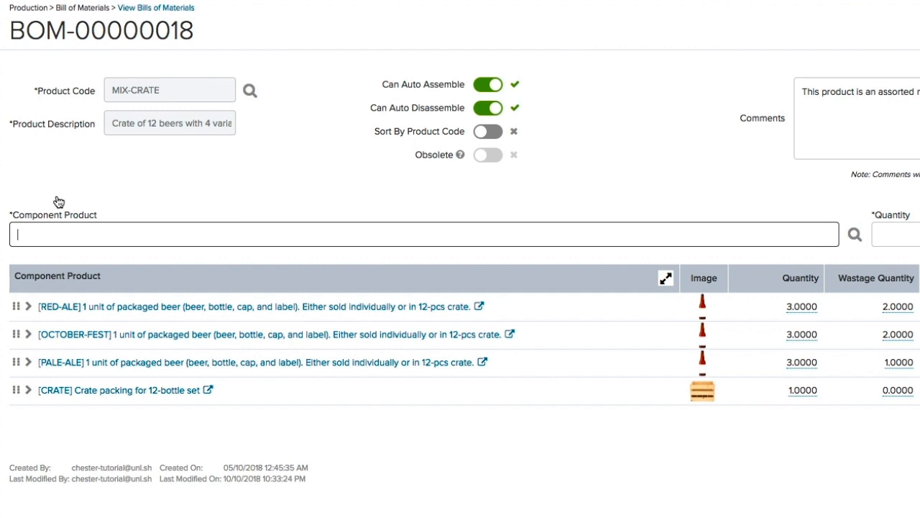
- Arrange components as October-Fest, Pale-Ale, Red-Ale, then the crate via product-code sorting
click(487, 131)
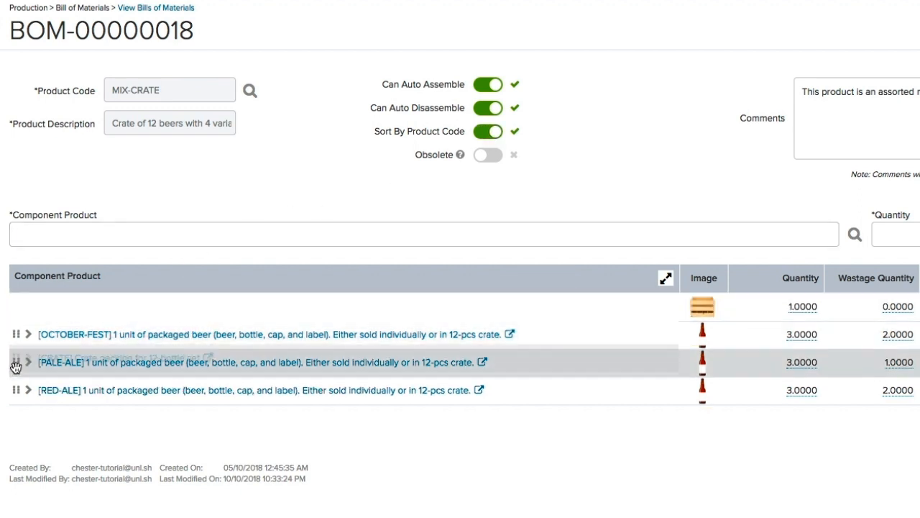
click(489, 131)
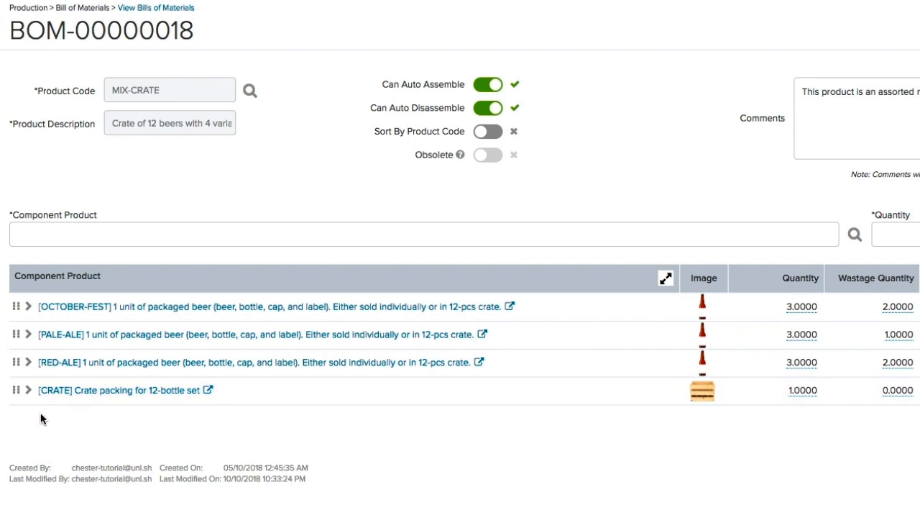
click(54, 390)
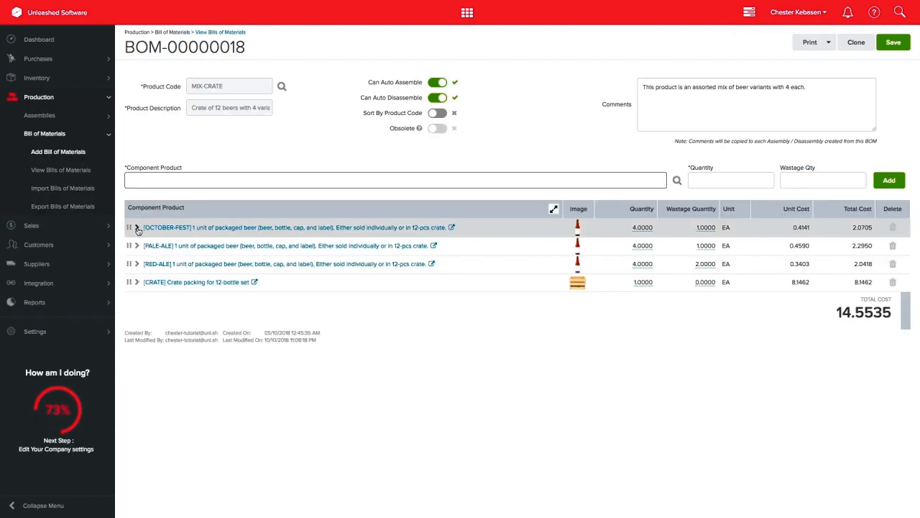
- Expand October-Fest and its bottle set to show sub-components down to malts and hops
click(137, 227)
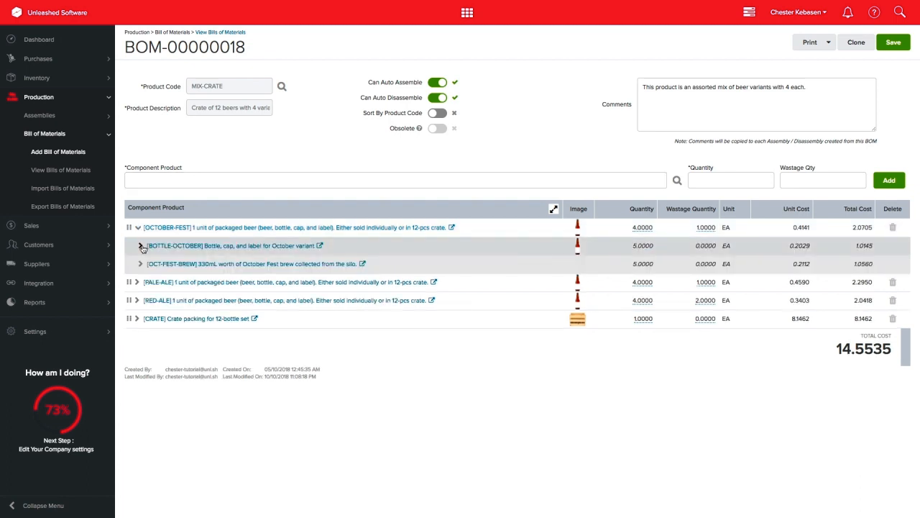
click(141, 247)
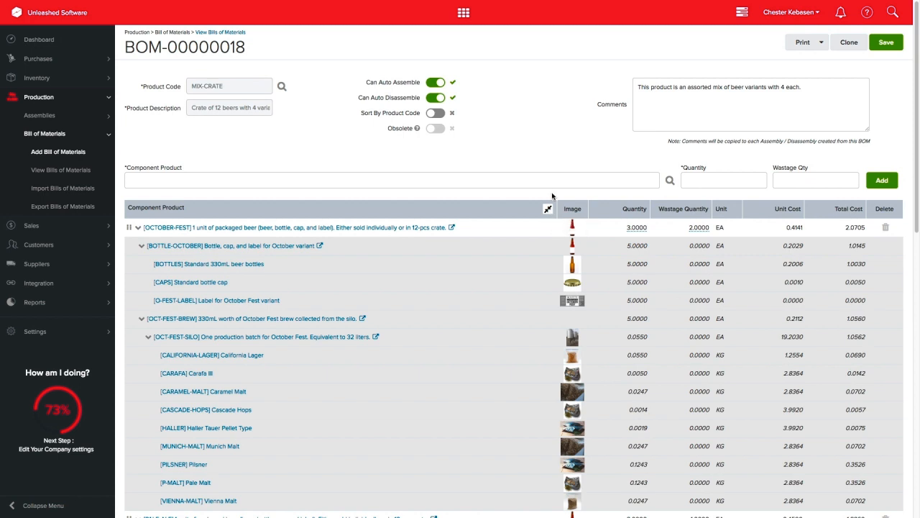
mouse_move(549, 210)
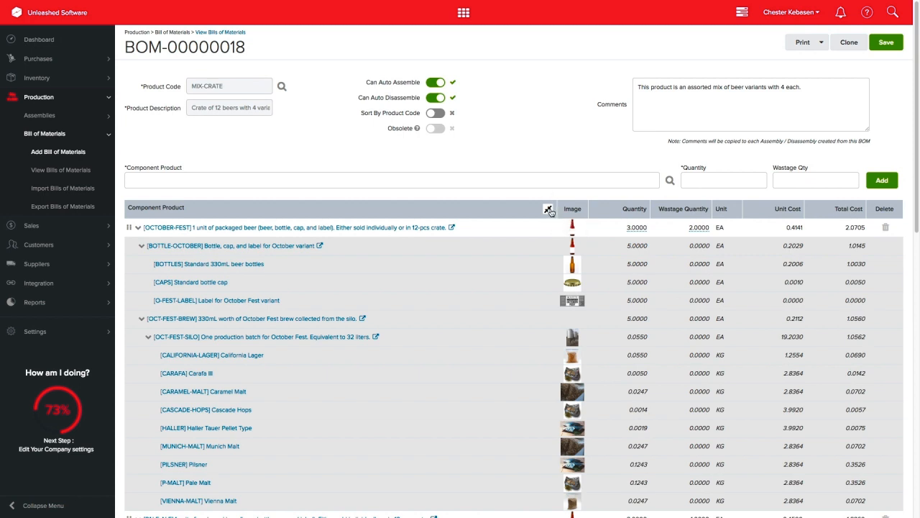
mouse_move(550, 210)
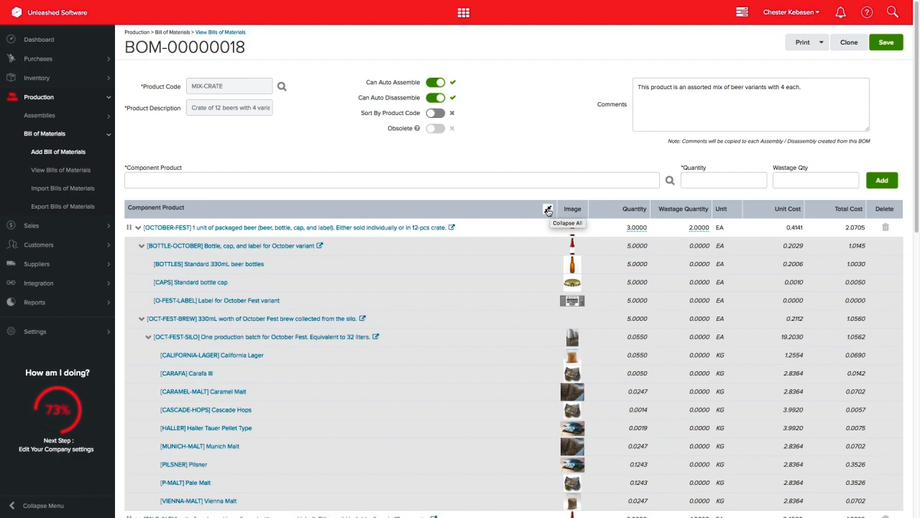
- Enter a wastage quantity of 1 on the October-Fest component row
scroll(down, 3)
text(4)
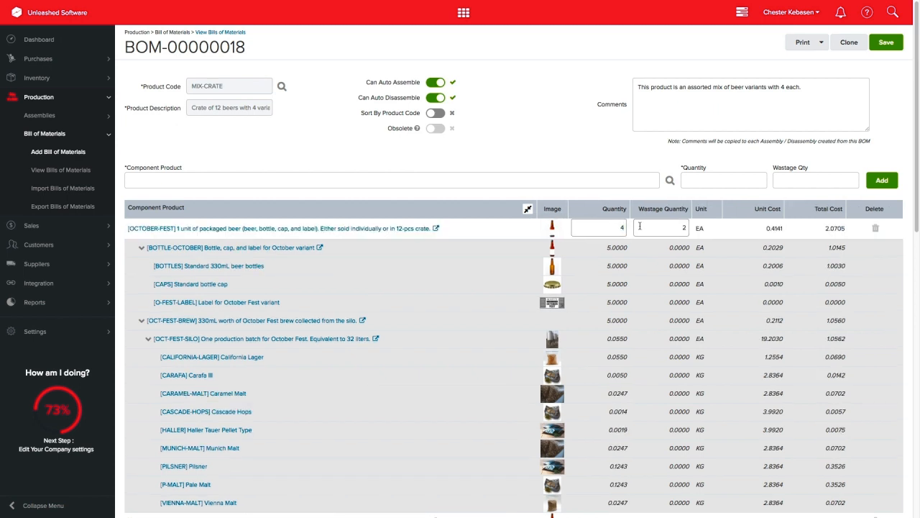
text(1.0000)
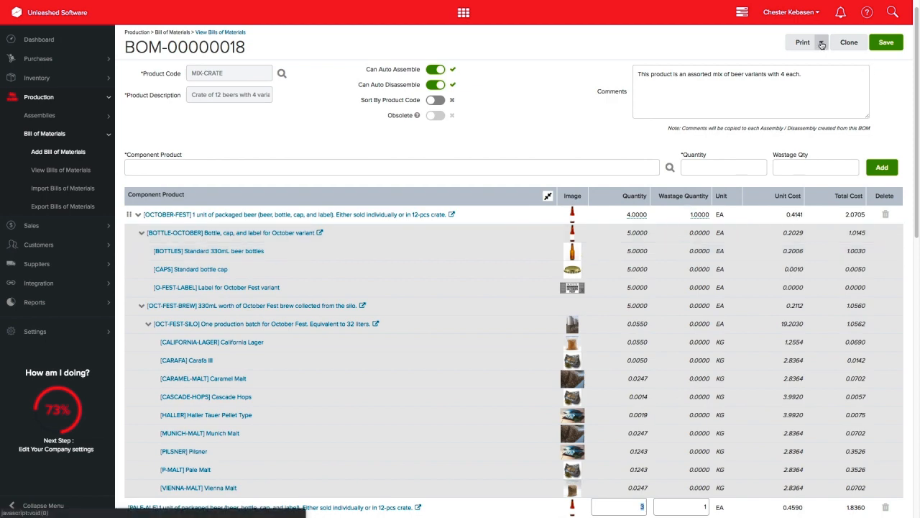
- Print the MIX-CRATE bill as a BOM Tree PDF showing October-Fest quantity 4, wastage 1
click(823, 43)
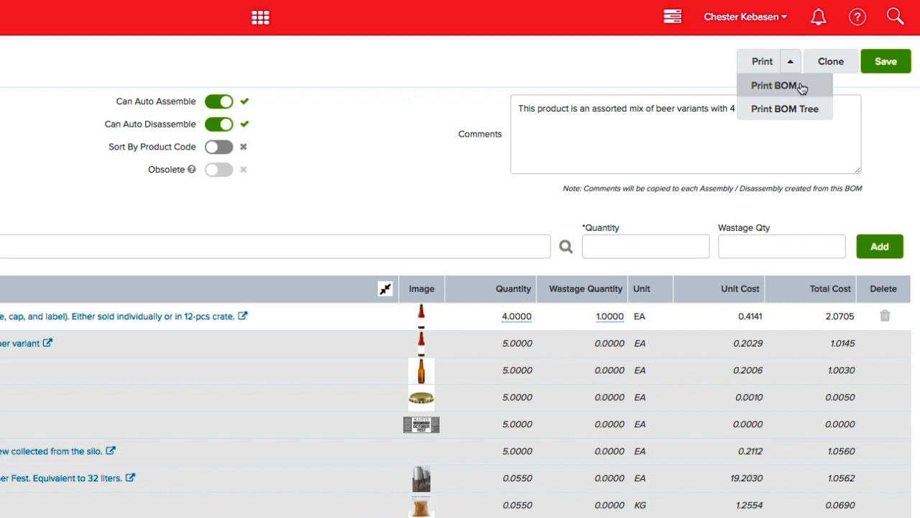
mouse_move(820, 88)
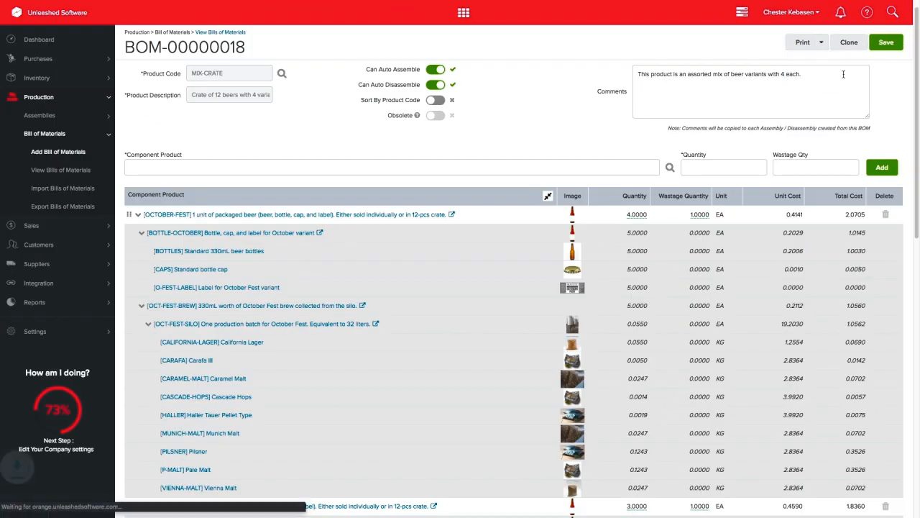
click(800, 40)
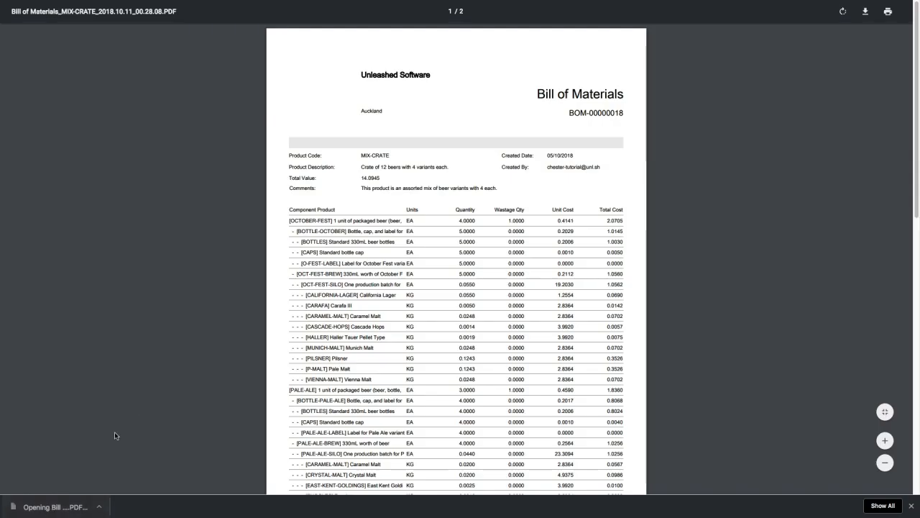
scroll(down, 3)
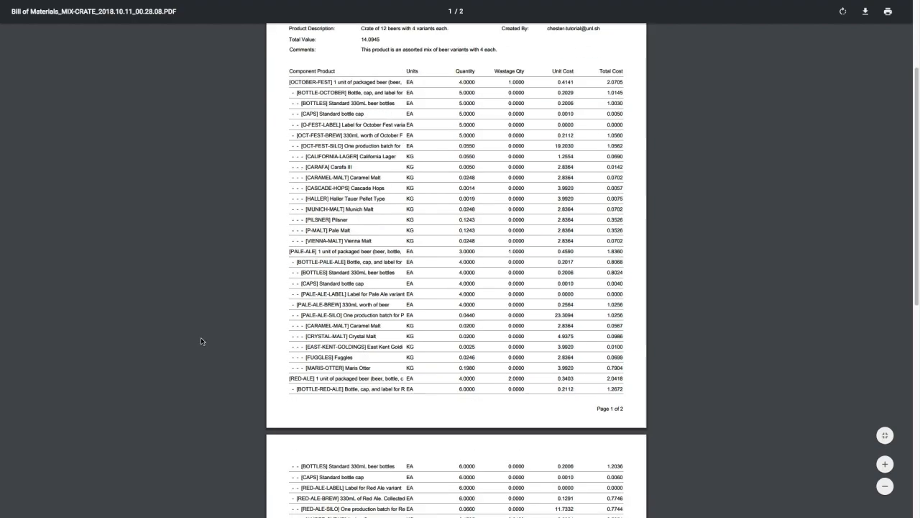
scroll(down, 3)
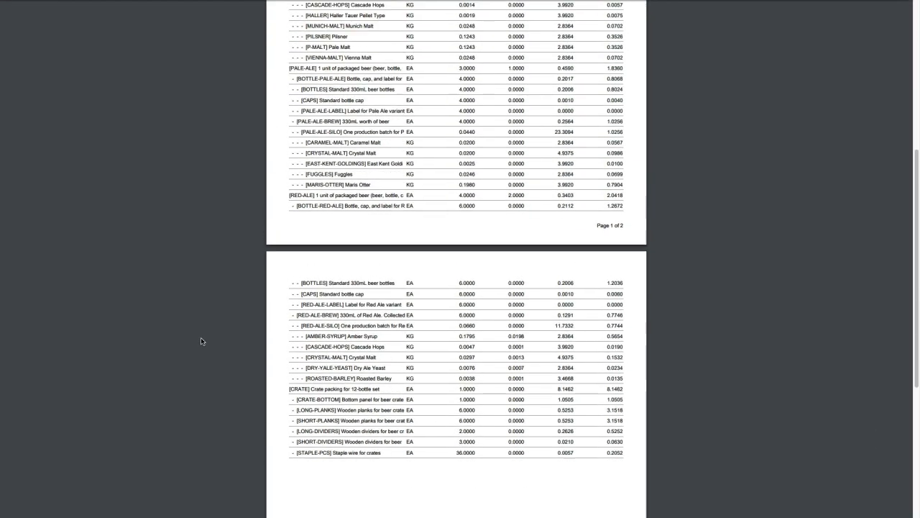
scroll(up, 3)
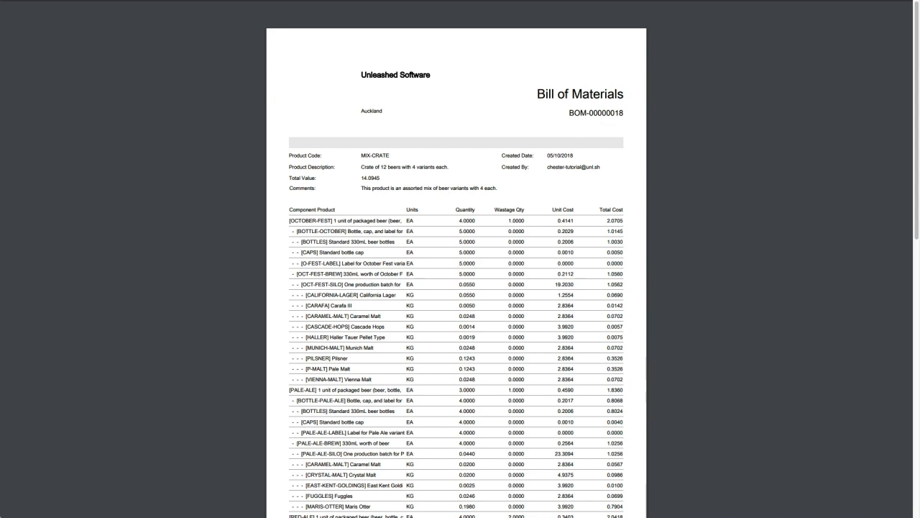